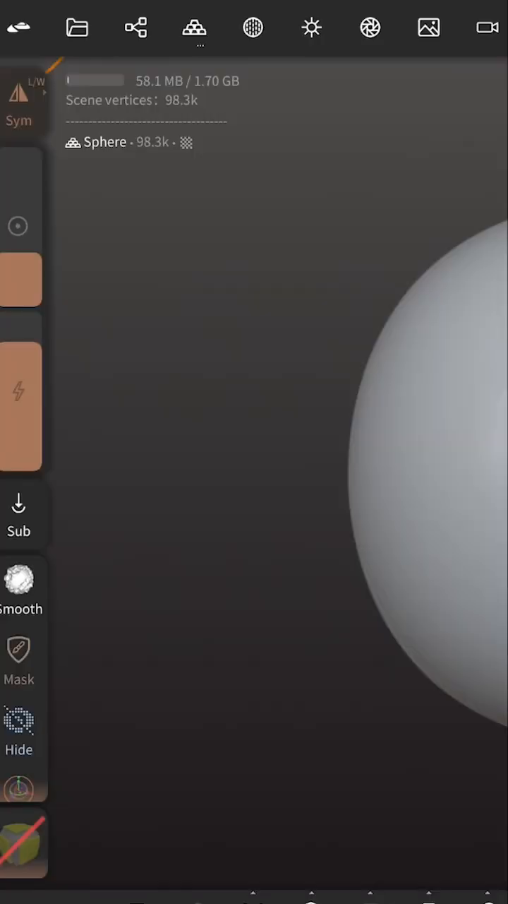
- Import the Elephant scan from the Project menu and show the brush Alpha pattern library
click(76, 27)
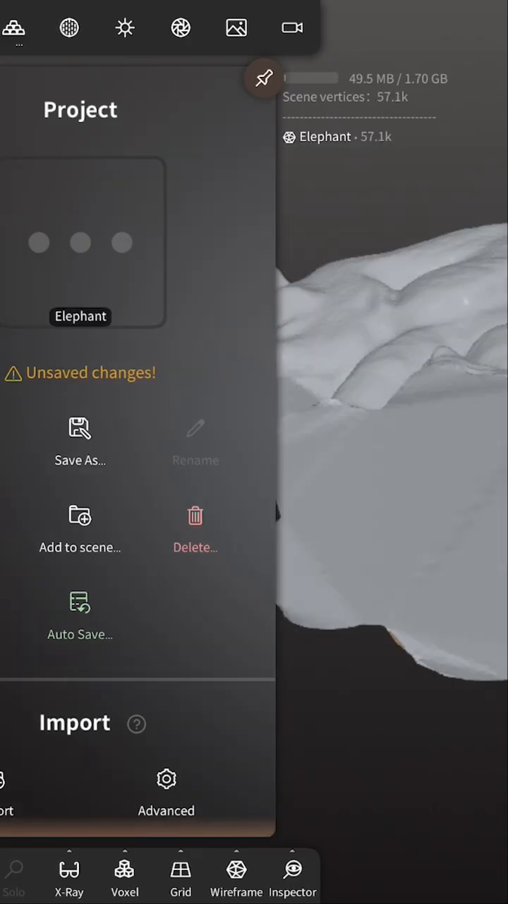
click(265, 78)
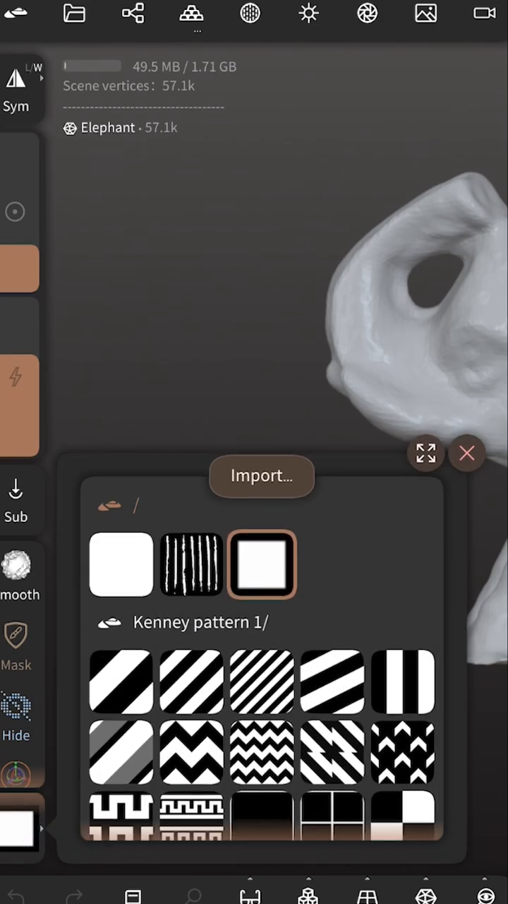
click(261, 474)
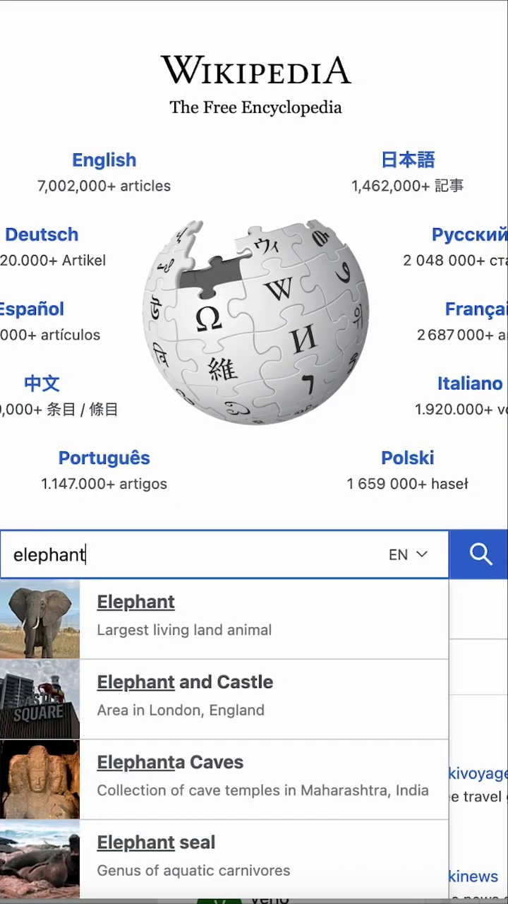
- Browse the Wikipedia Elephant article and check the photo's CC BY 2.0 license
click(136, 602)
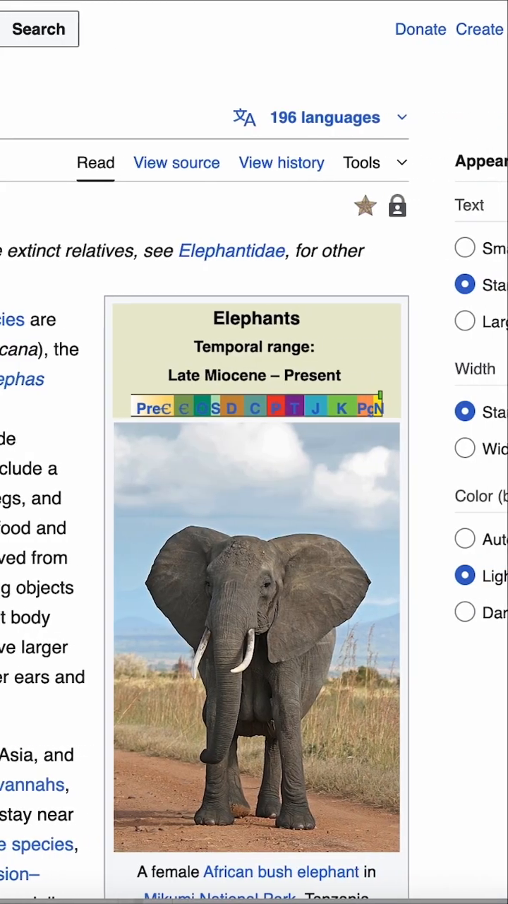
scroll(down, 3)
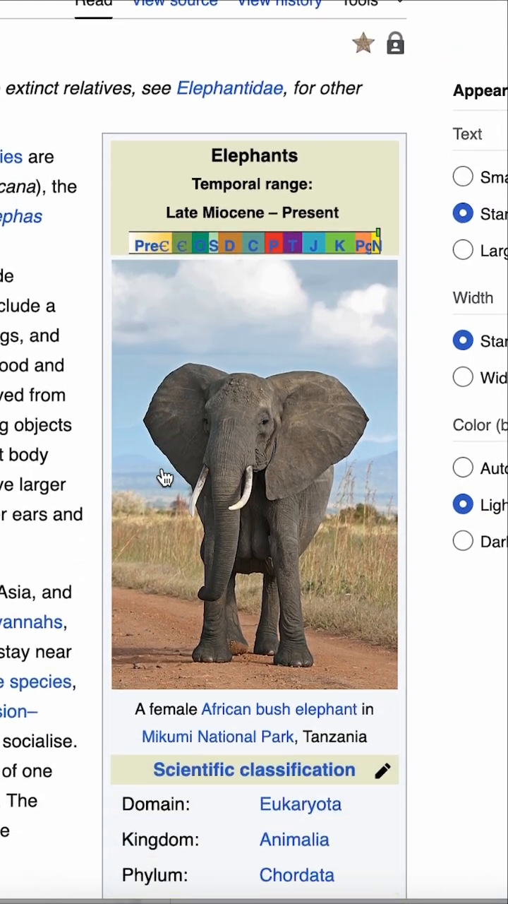
scroll(down, 3)
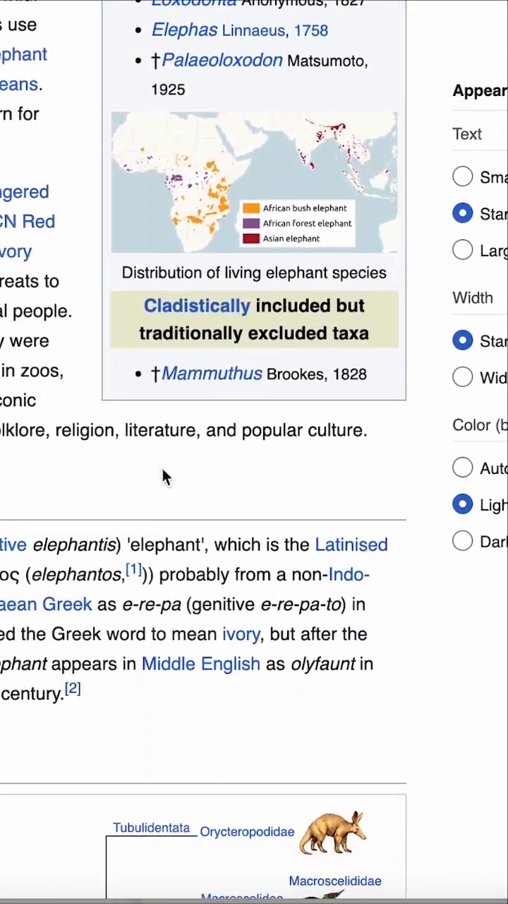
scroll(down, 3)
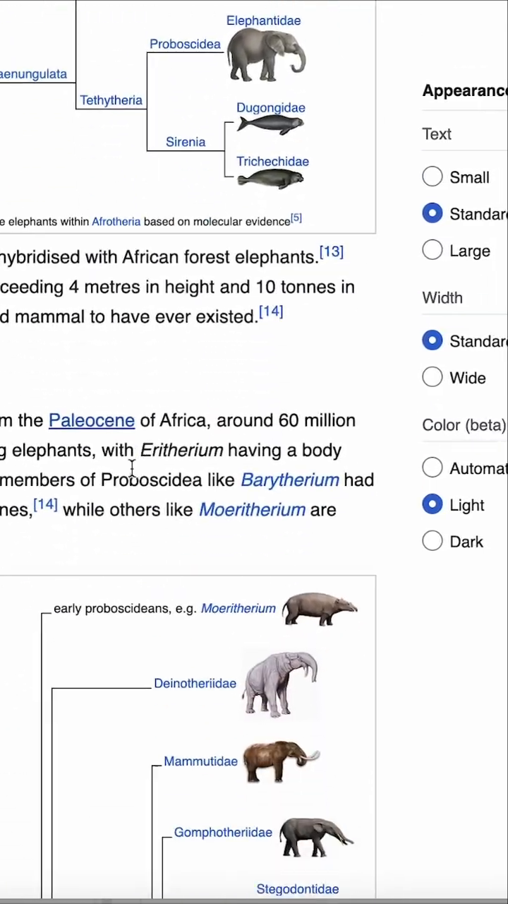
scroll(down, 3)
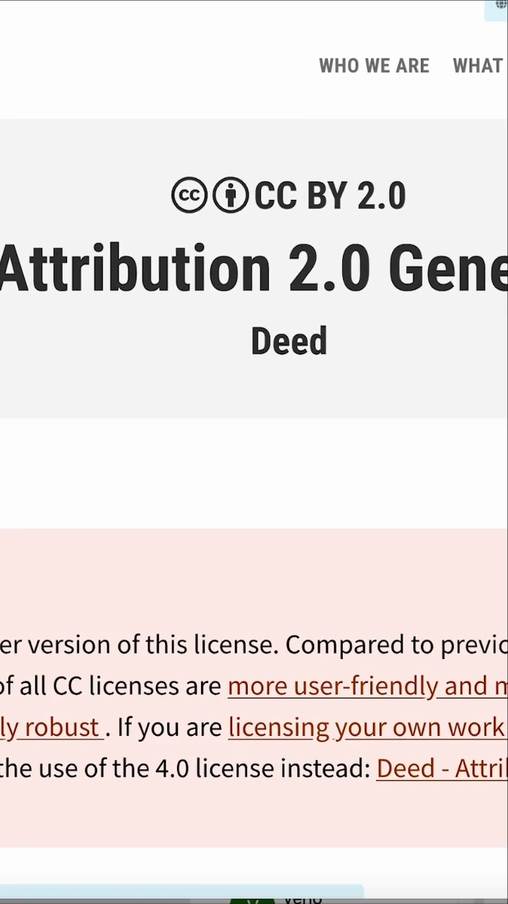
scroll(down, 3)
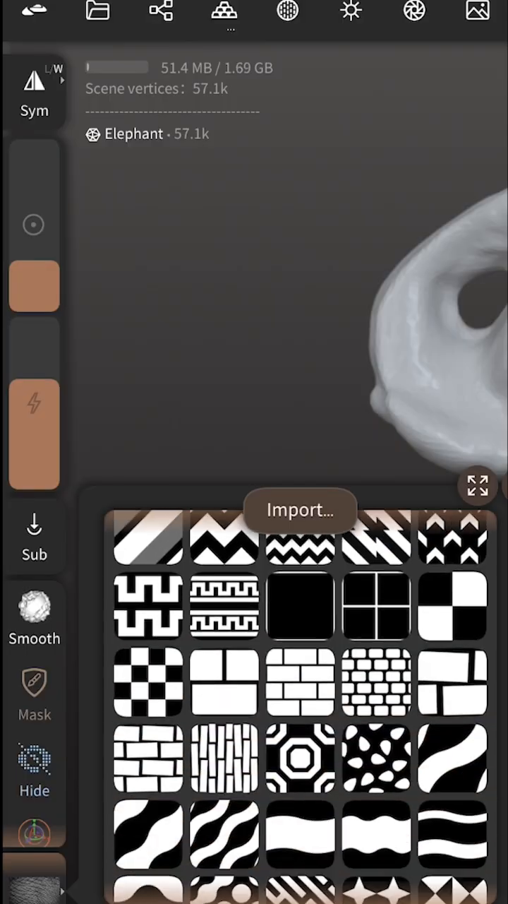
- Import the elephant-skin image and select Elephant_bmp as the brush alpha
scroll(down, 3)
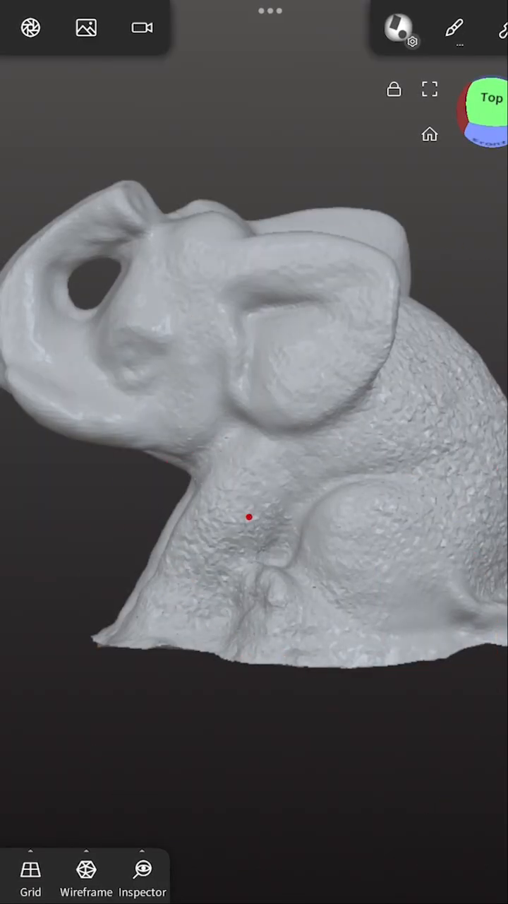
drag(249, 517, 175, 269)
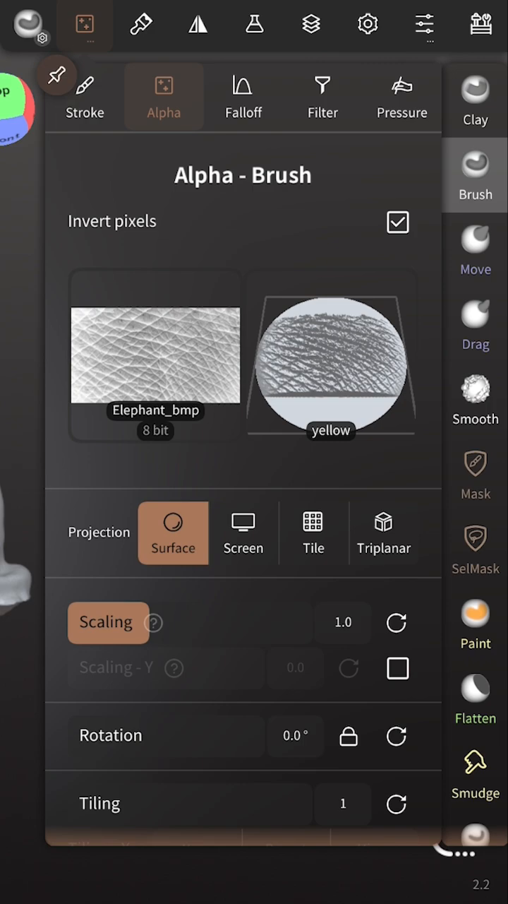
- Review the alpha thumbnail list and the brush's Falloff curve, keeping the elephant-skin alpha
click(154, 356)
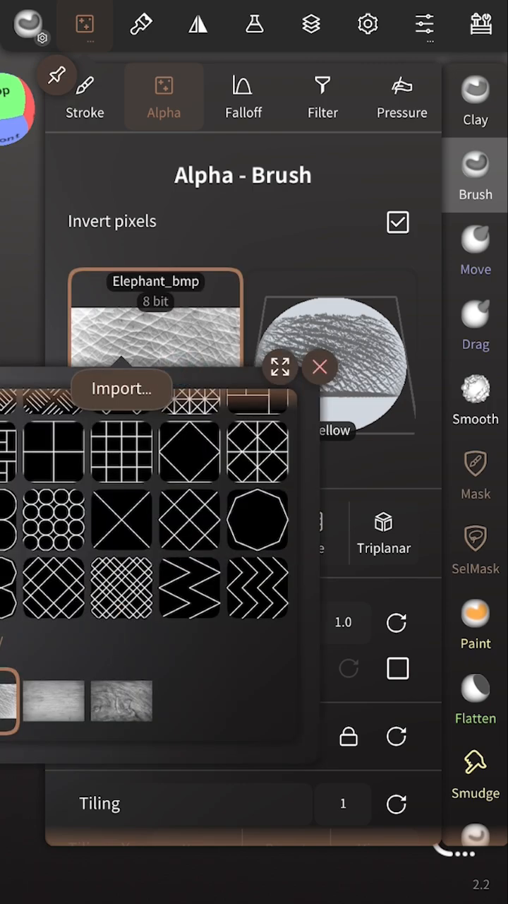
click(243, 96)
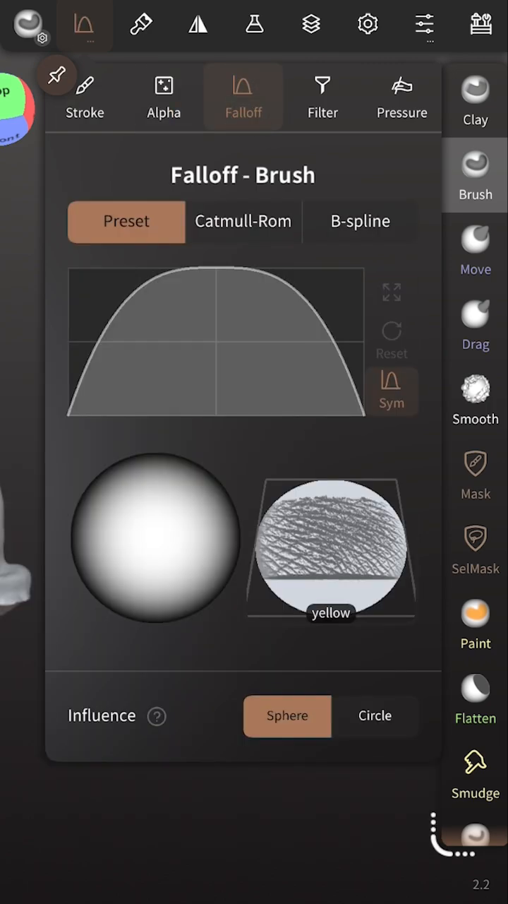
click(126, 220)
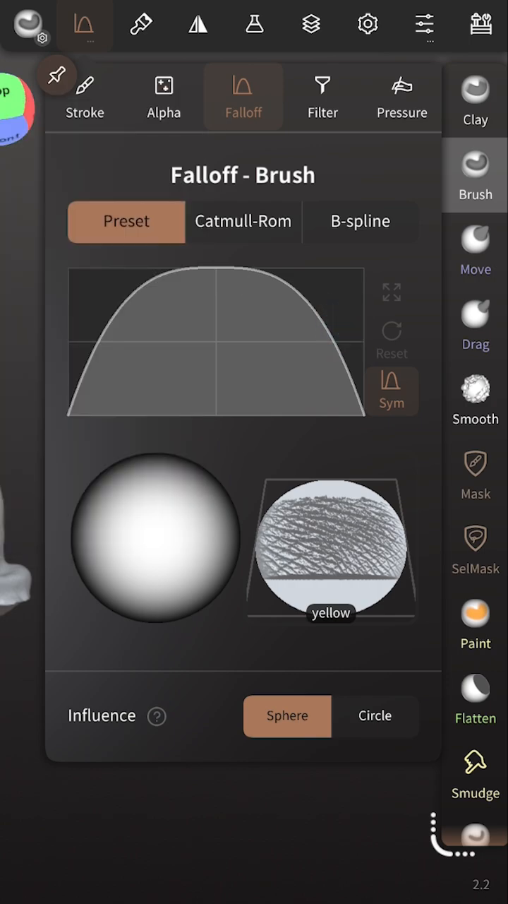
click(164, 96)
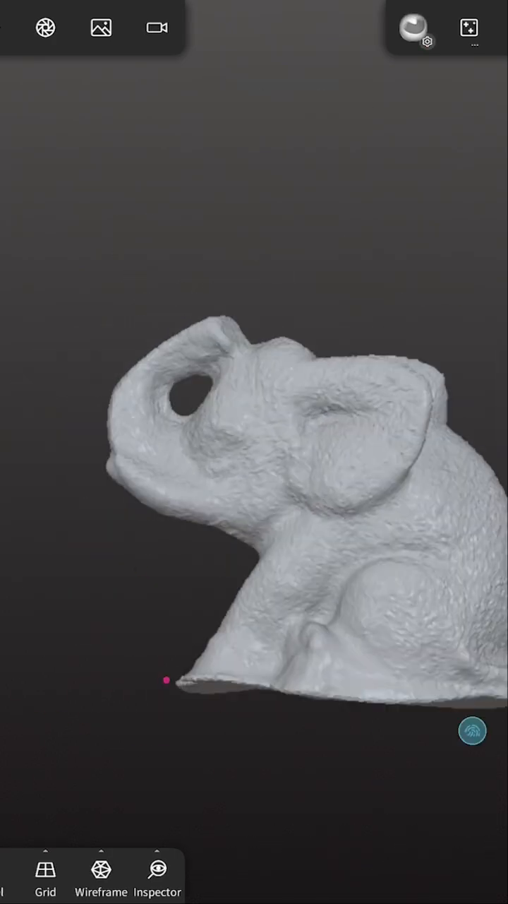
- Refine the eye and tusk areas, inspect the model from several sides, and save as Elephant 1
click(414, 28)
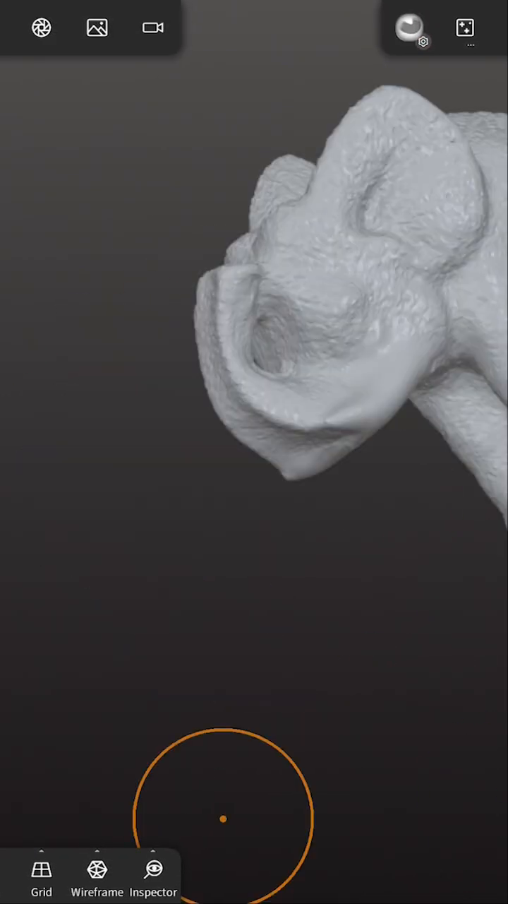
click(41, 875)
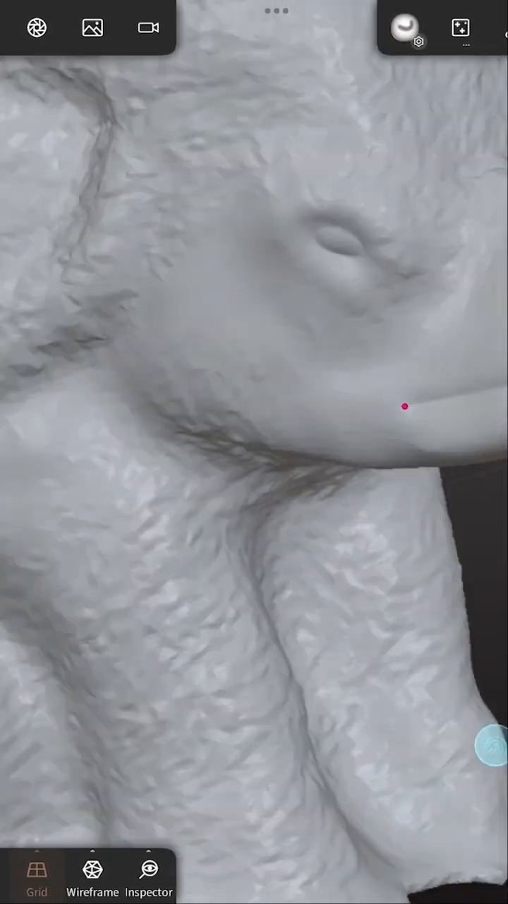
click(90, 29)
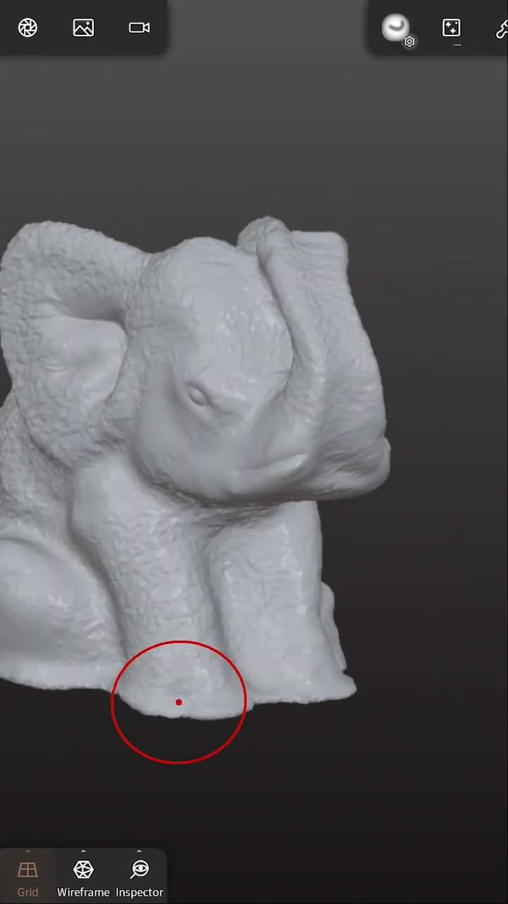
drag(180, 701, 271, 563)
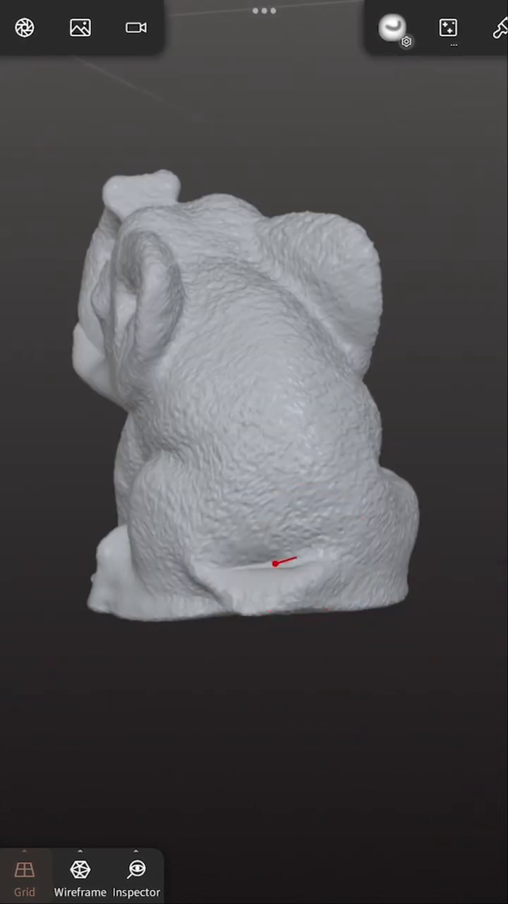
click(81, 26)
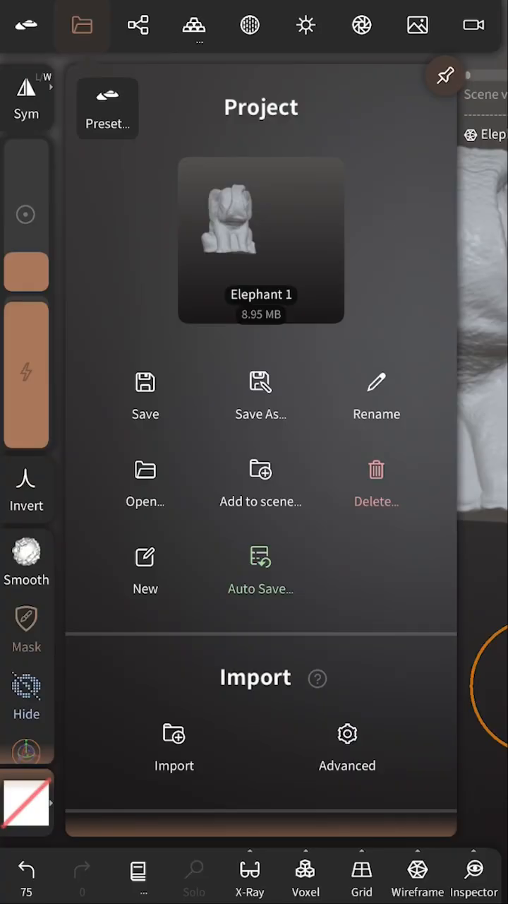